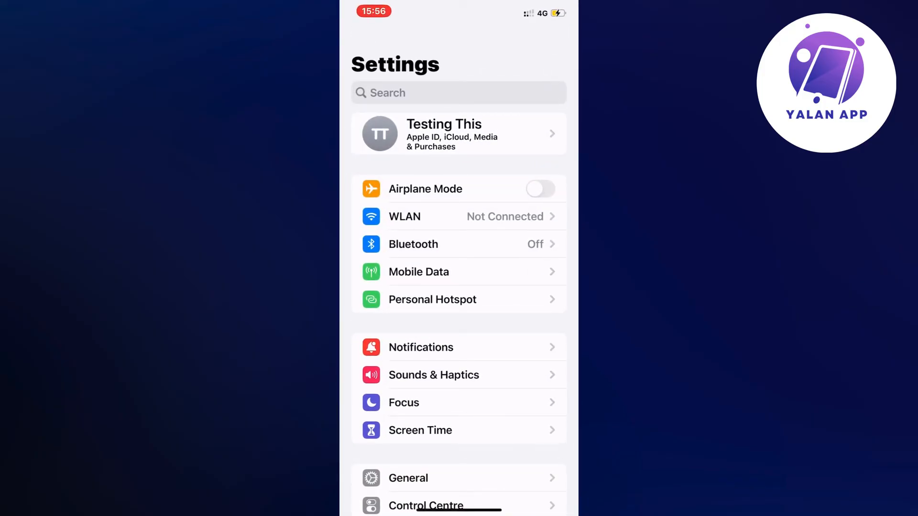
# Reach the iPhone Storage overview with the usage bar and per-app sizes
pyautogui.scroll(-3)
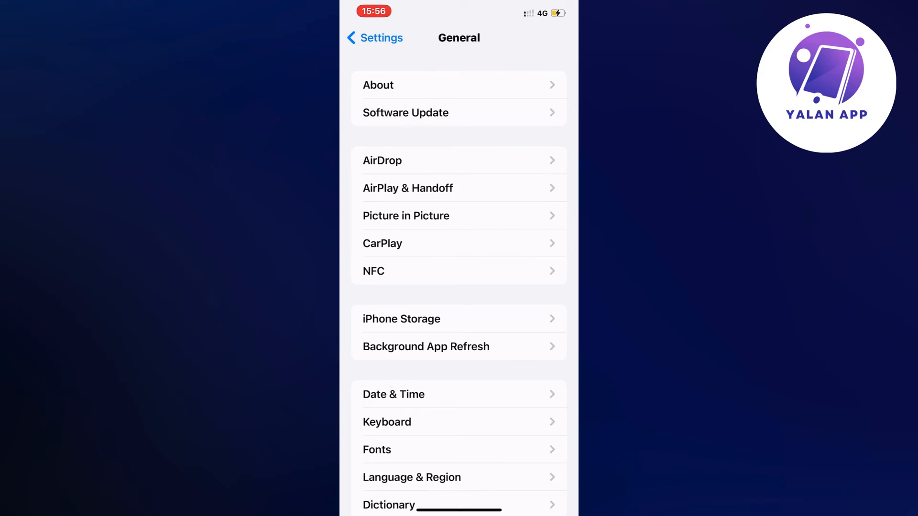
pyautogui.scroll(-3)
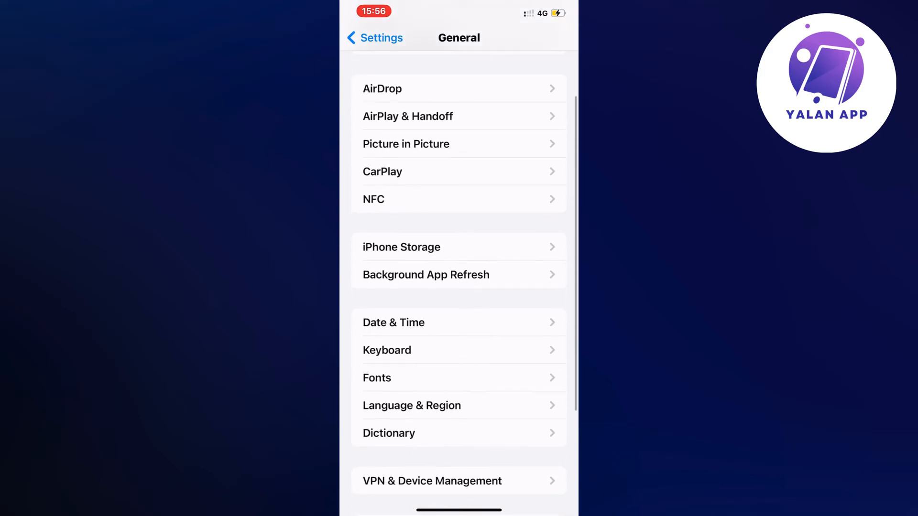
pyautogui.click(401, 247)
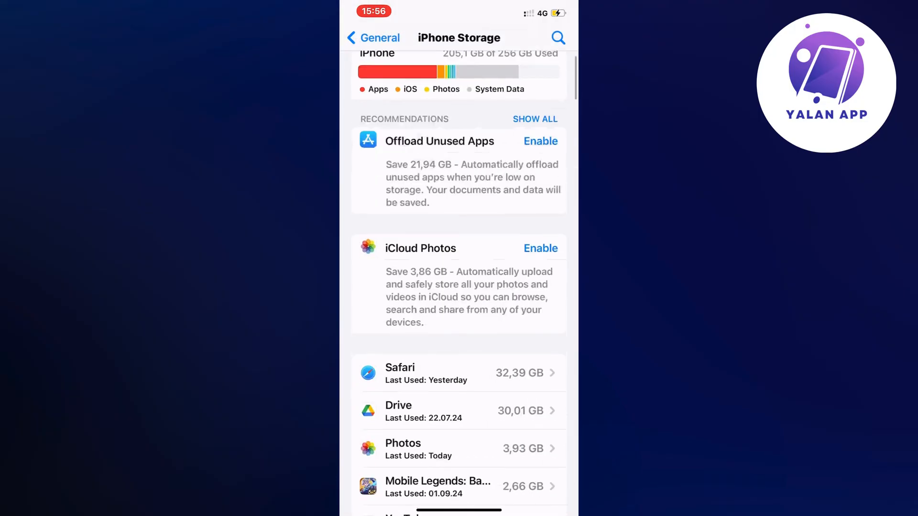
# Offload the Ryanair app, confirming so its 22.8 MB of documents and data are kept
pyautogui.scroll(-3)
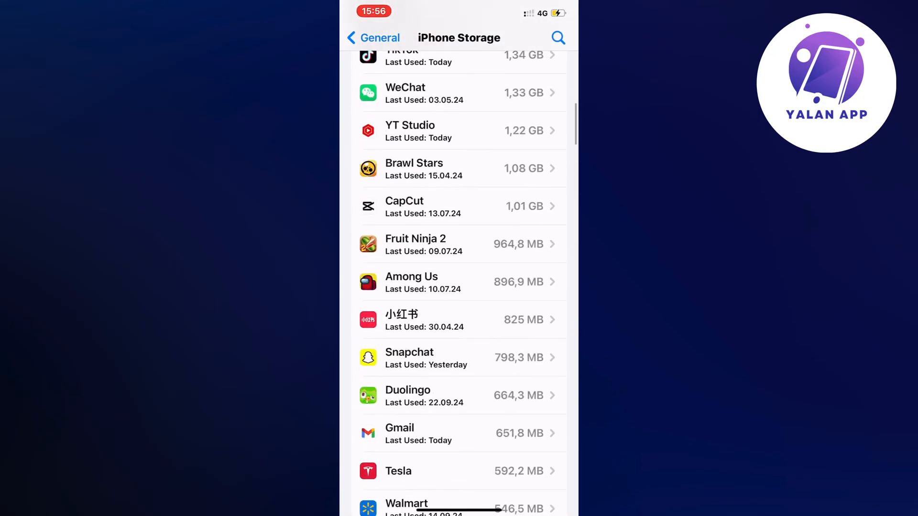
pyautogui.scroll(-3)
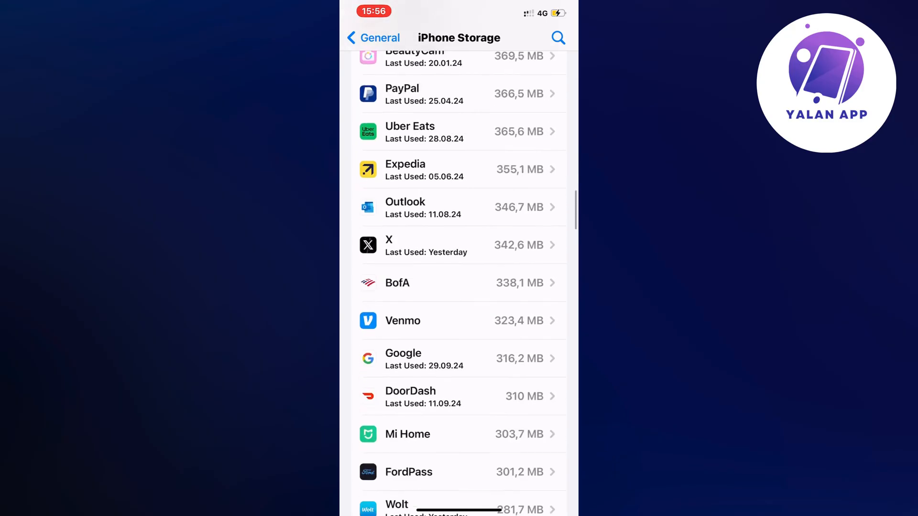
pyautogui.scroll(-3)
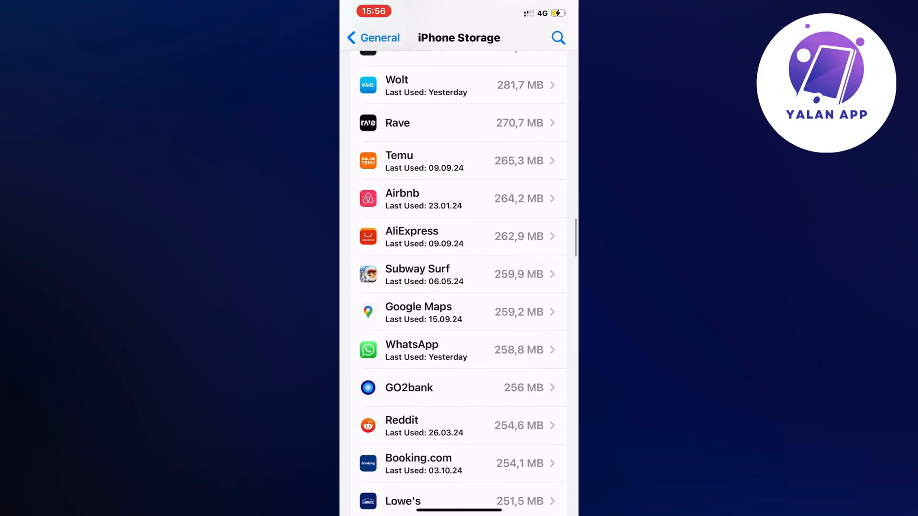
pyautogui.scroll(-3)
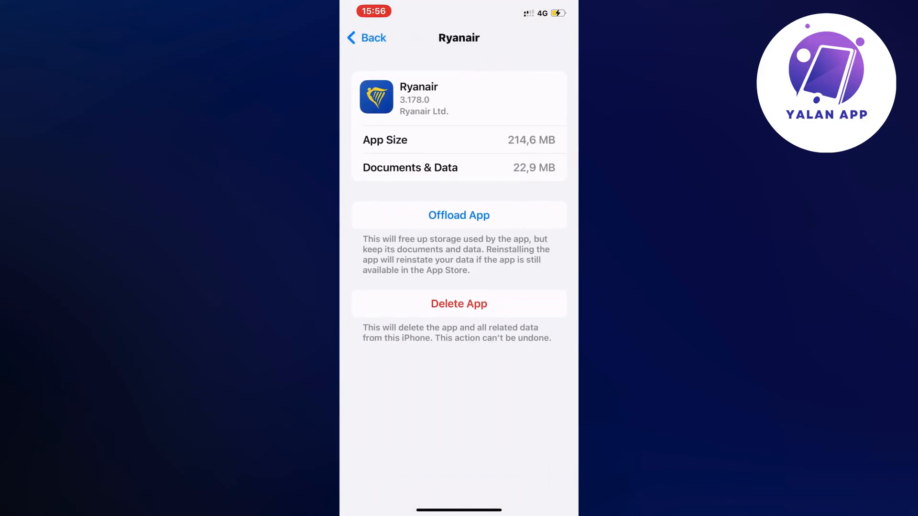
pyautogui.click(458, 215)
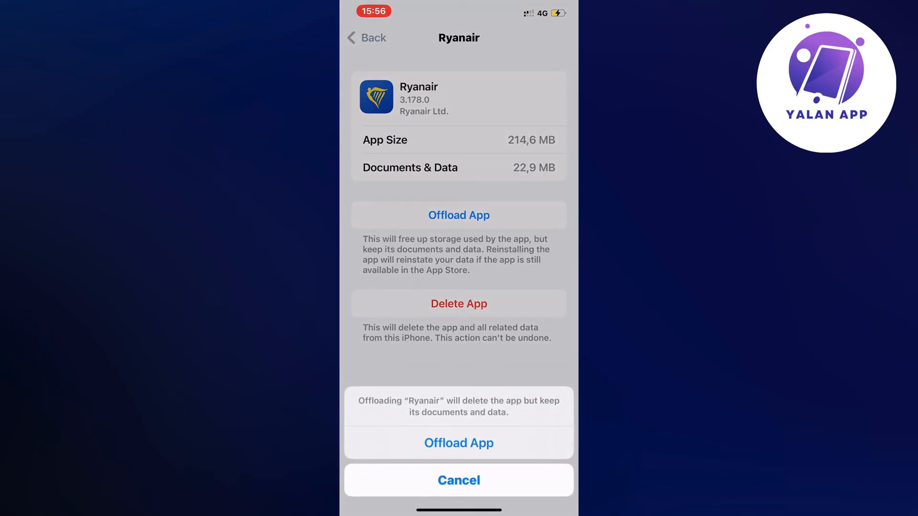
pyautogui.click(459, 443)
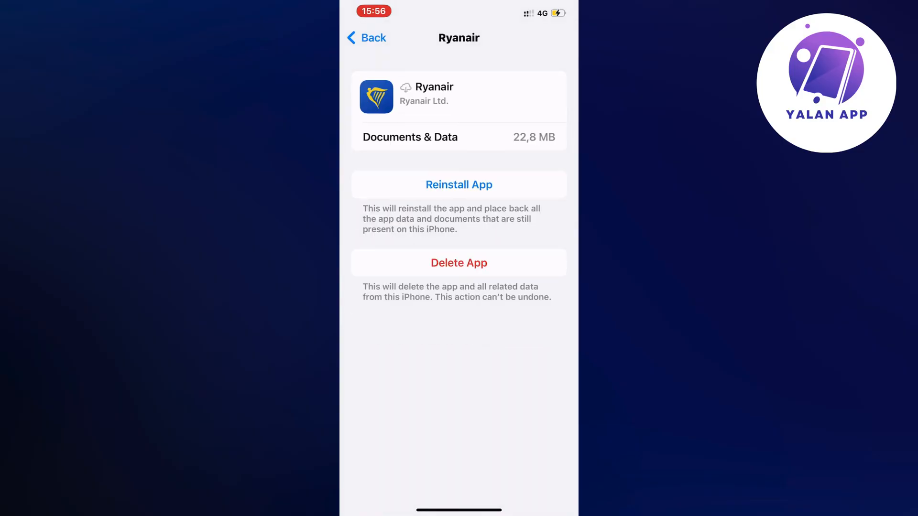
# Start reinstalling the offloaded Ryanair app so its loading indicator shows
pyautogui.click(459, 185)
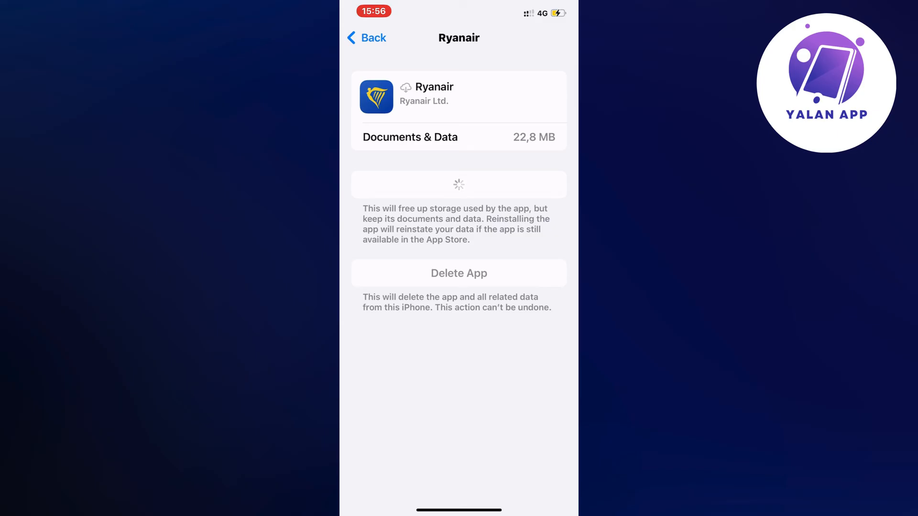